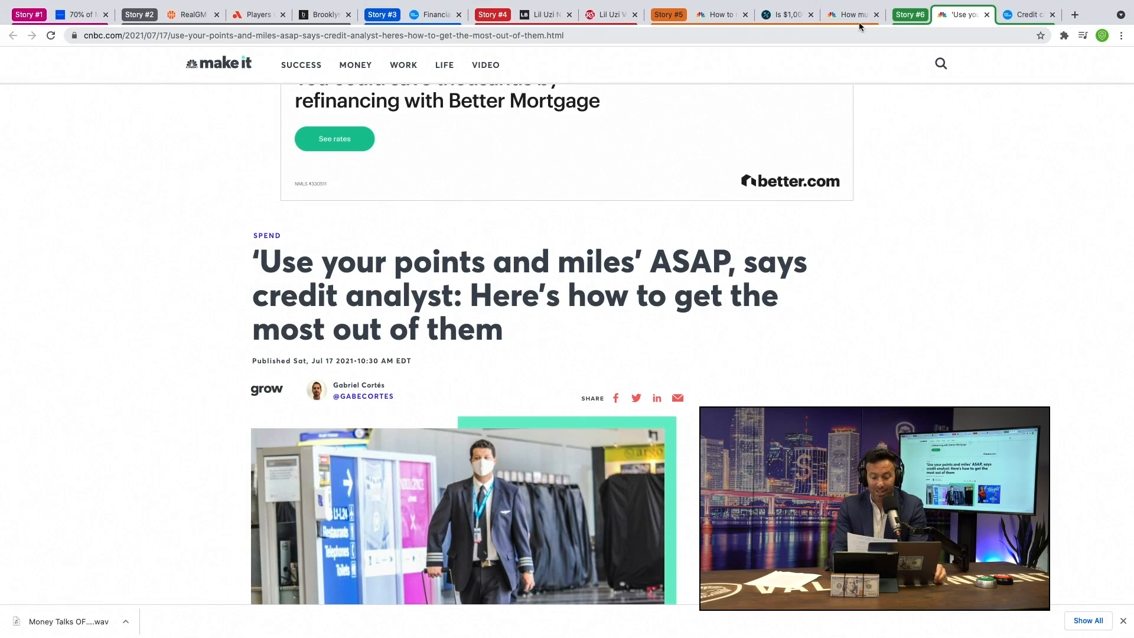
{"action": "scroll", "scroll_direction": "down", "scroll_amount": 3}
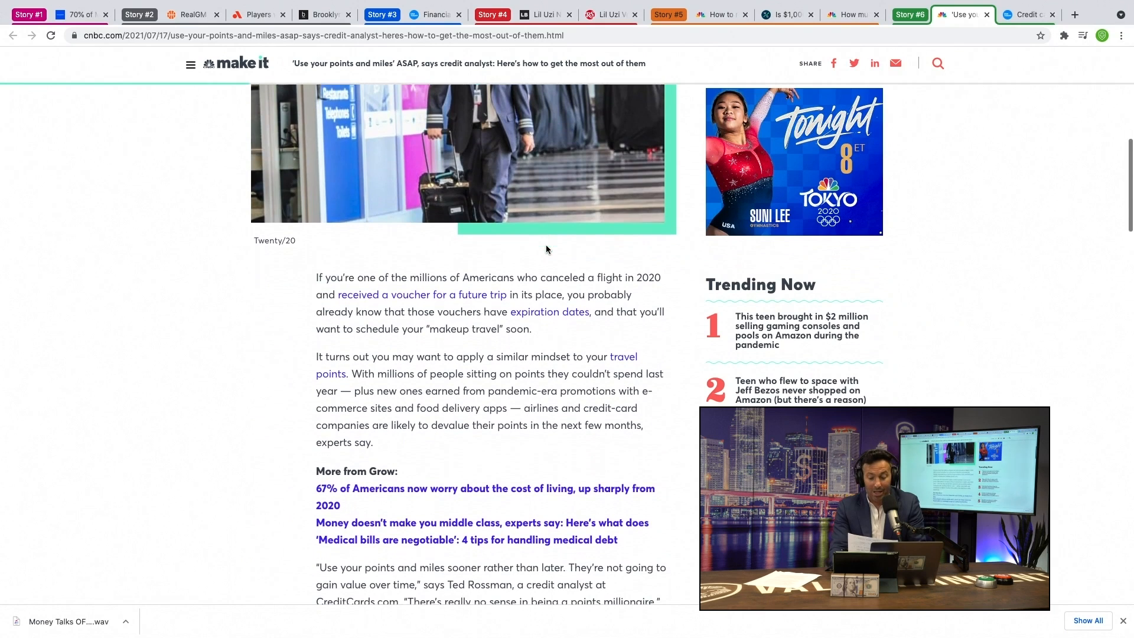
{"action": "scroll", "scroll_direction": "down", "scroll_amount": 3}
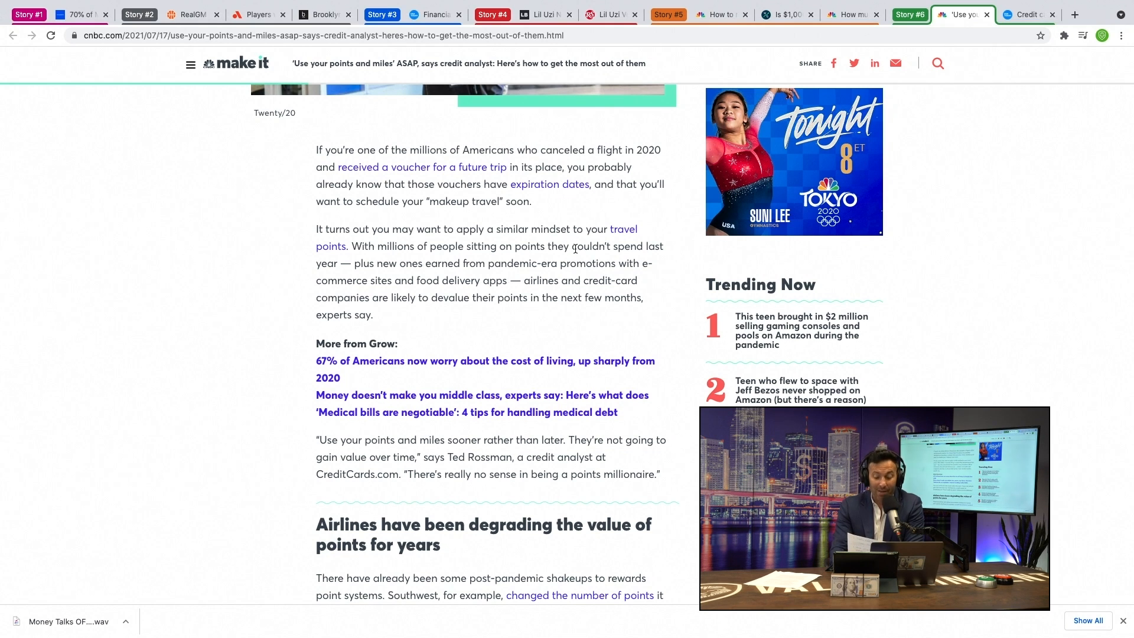
{"action": "scroll", "scroll_direction": "down", "scroll_amount": 3}
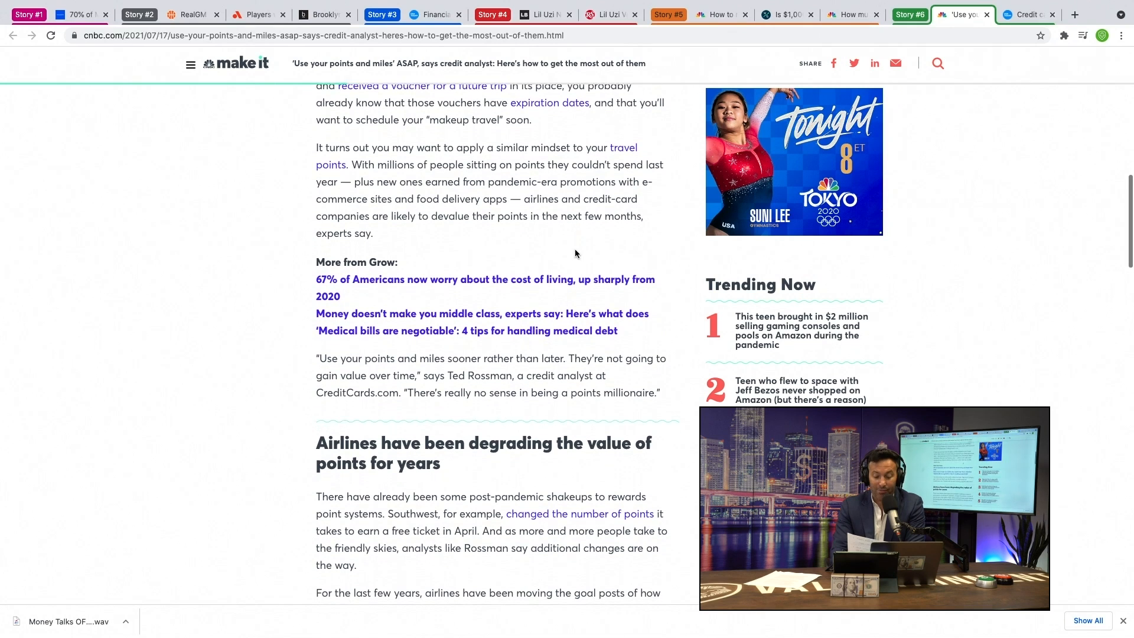
{"action": "scroll", "scroll_direction": "down", "scroll_amount": 3}
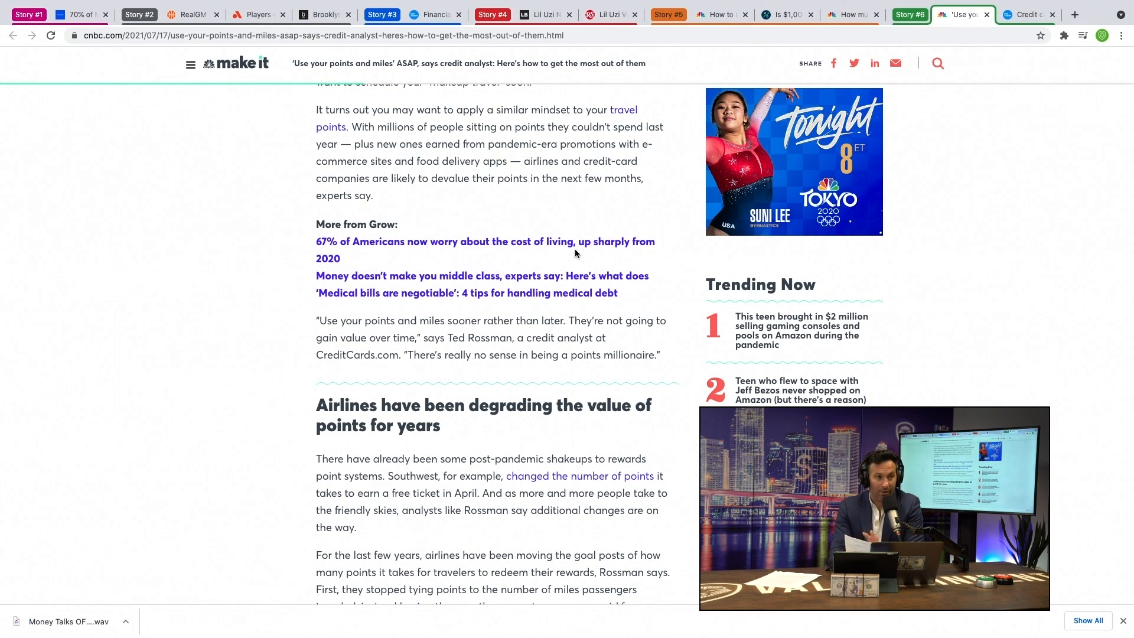
{"action": "scroll", "scroll_direction": "down", "scroll_amount": 3}
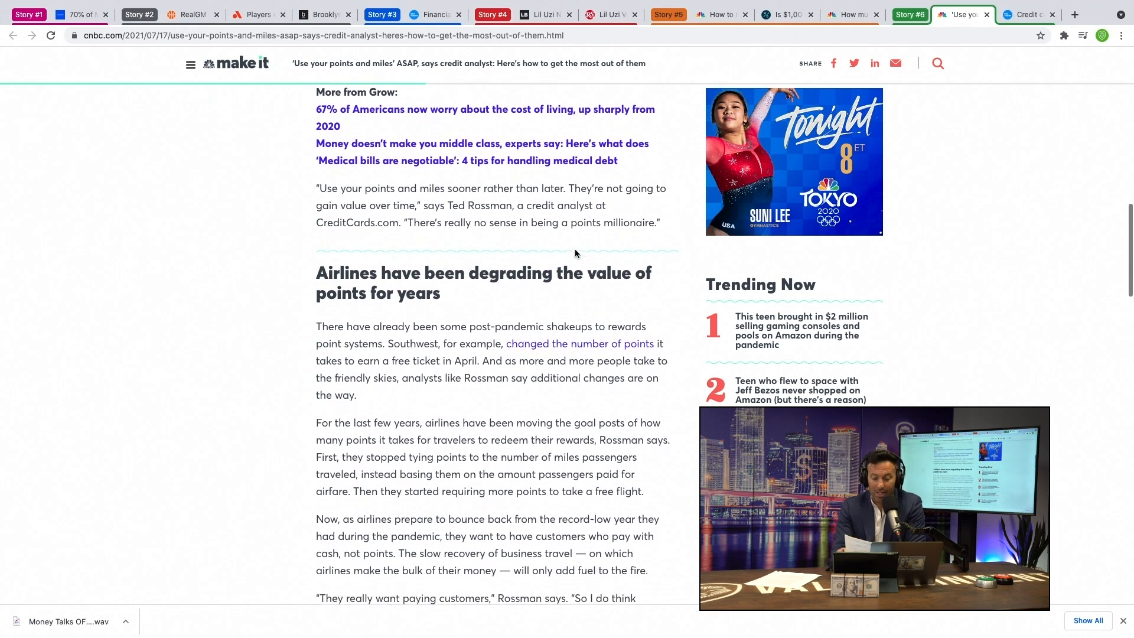
{"action": "scroll", "scroll_direction": "down", "scroll_amount": 3}
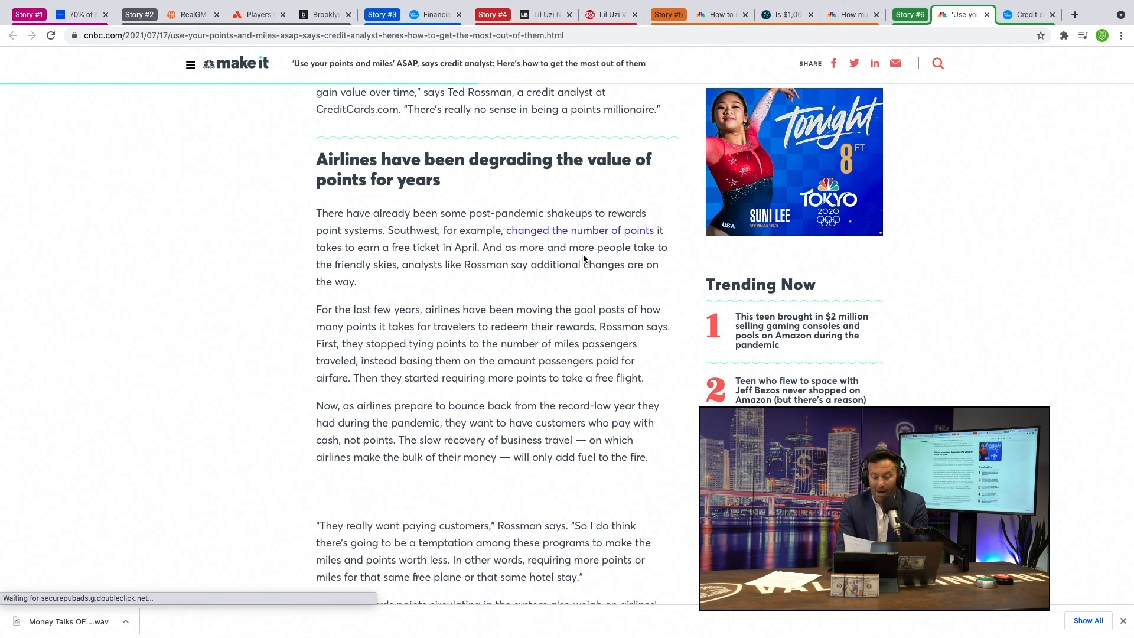
{"action": "mouse_move", "coordinate": [595, 262]}
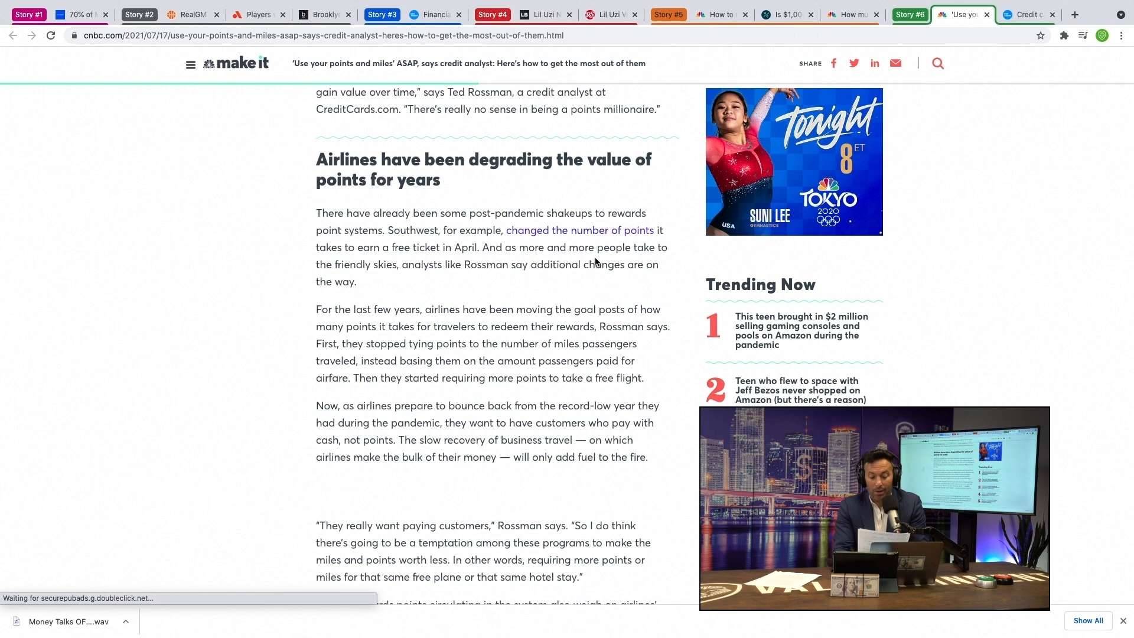
{"action": "scroll", "scroll_direction": "down", "scroll_amount": 3}
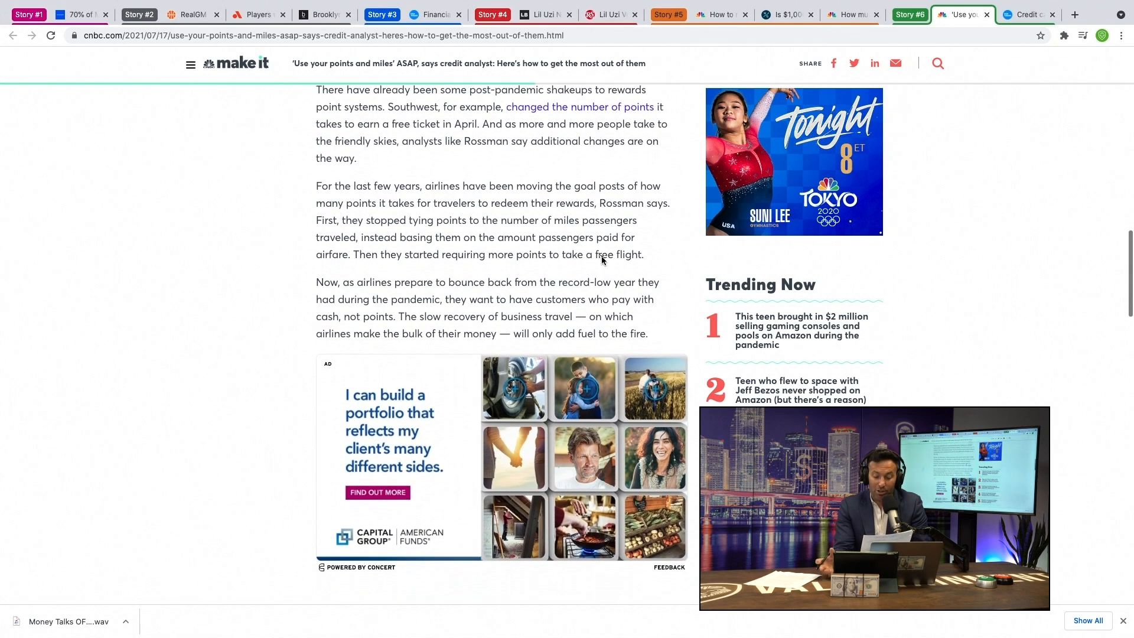
{"action": "scroll", "scroll_direction": "down", "scroll_amount": 3}
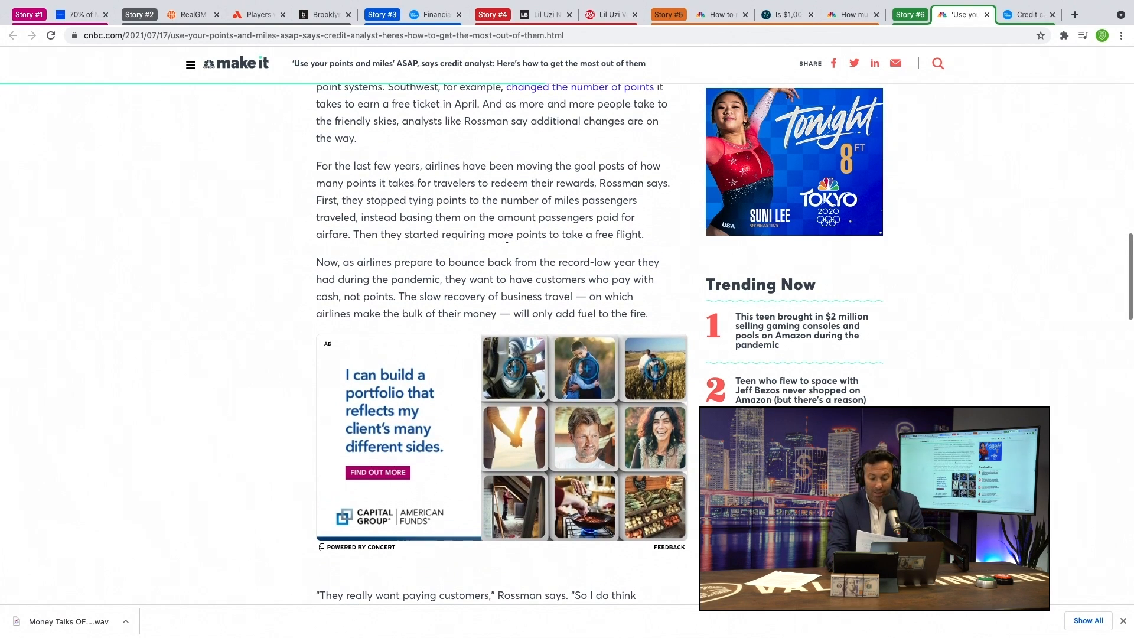
{"action": "scroll", "scroll_direction": "up", "scroll_amount": 3}
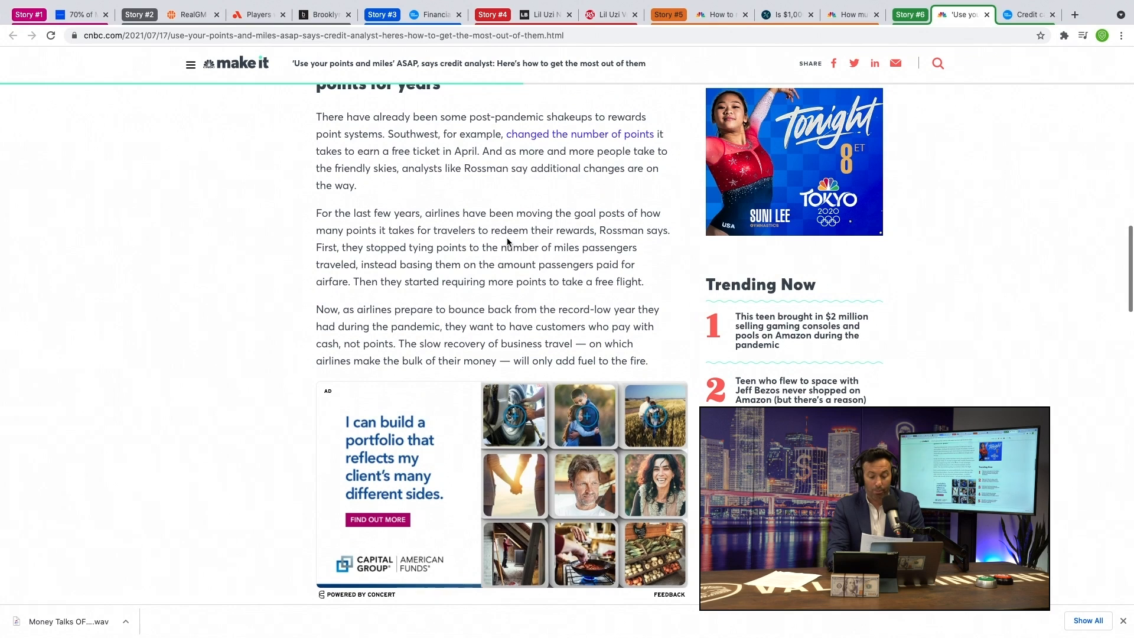
{"action": "scroll", "scroll_direction": "down", "scroll_amount": 3}
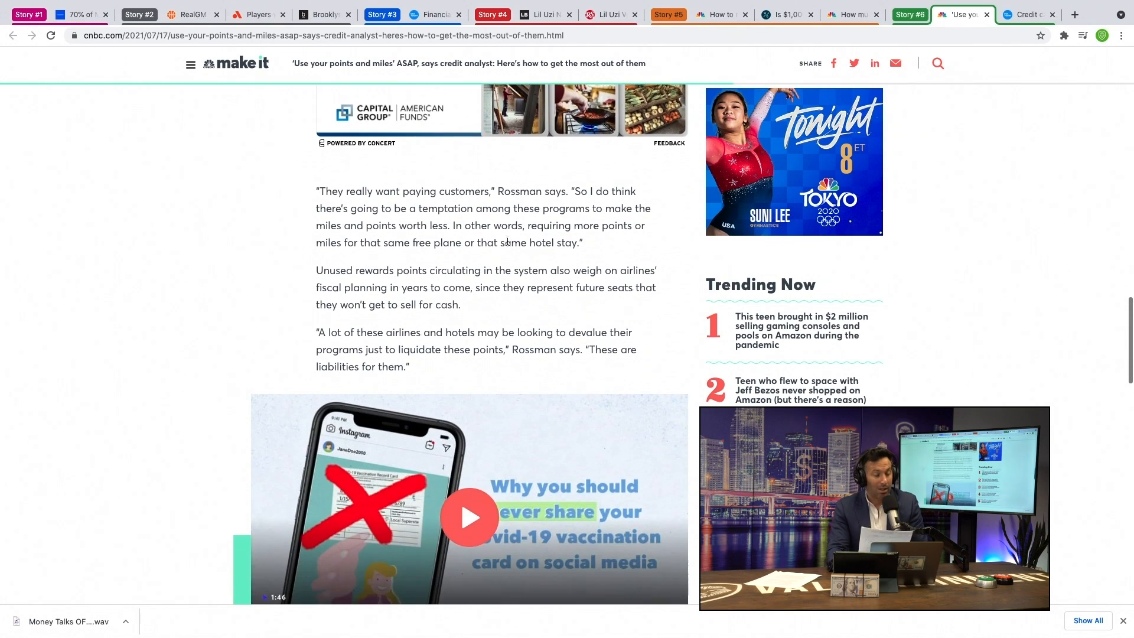
{"action": "scroll", "scroll_direction": "down", "scroll_amount": 3}
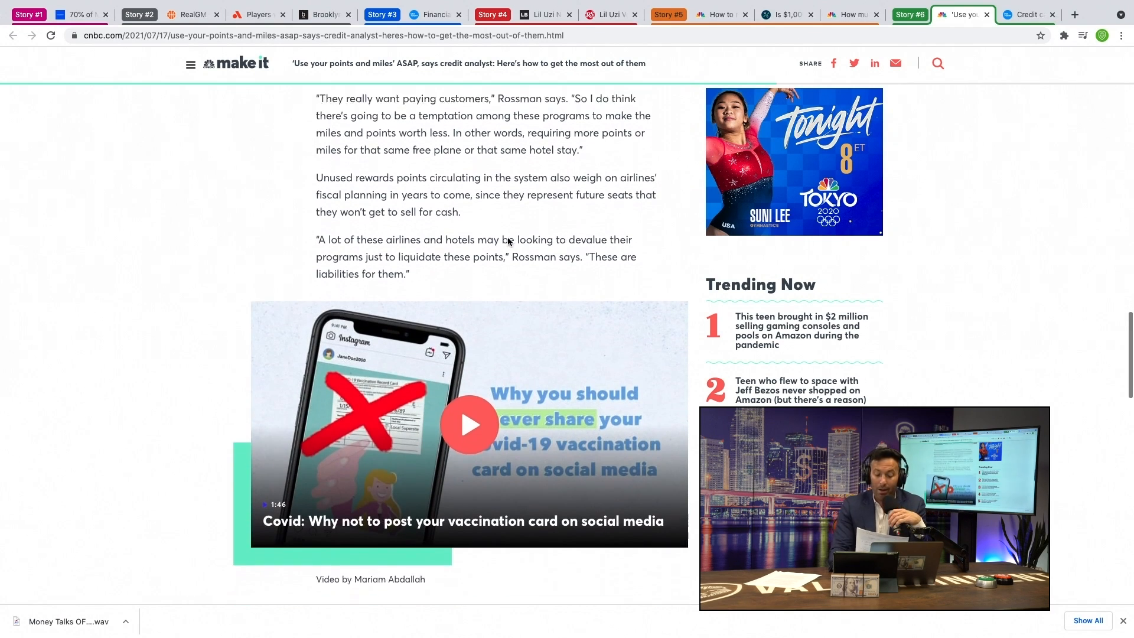
{"action": "scroll", "scroll_direction": "down", "scroll_amount": 3}
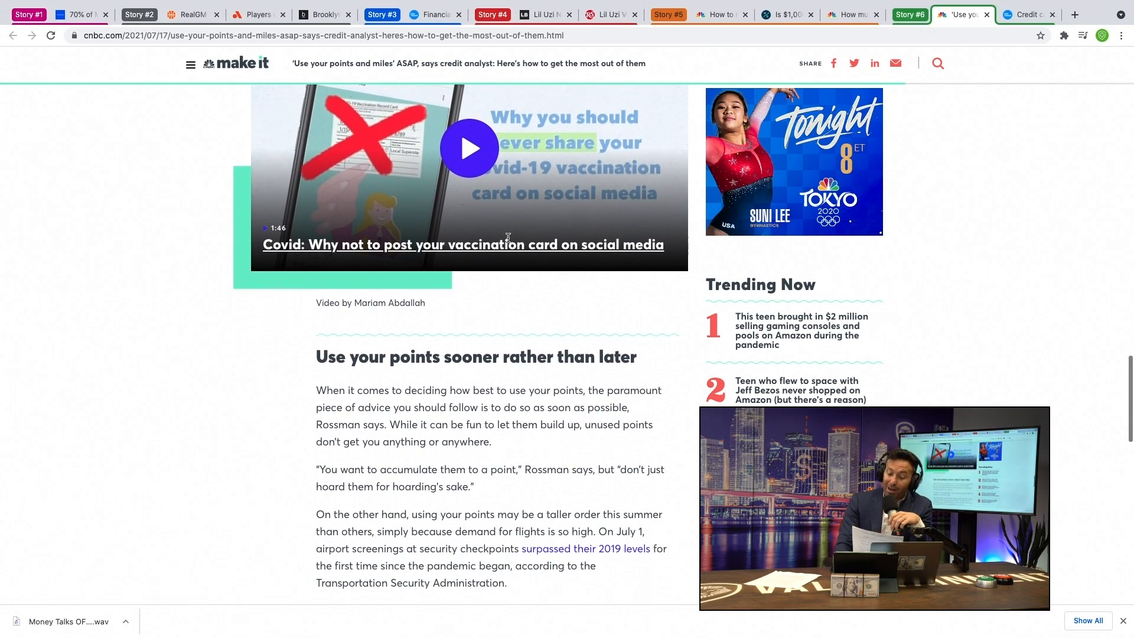
{"action": "scroll", "scroll_direction": "down", "scroll_amount": 3}
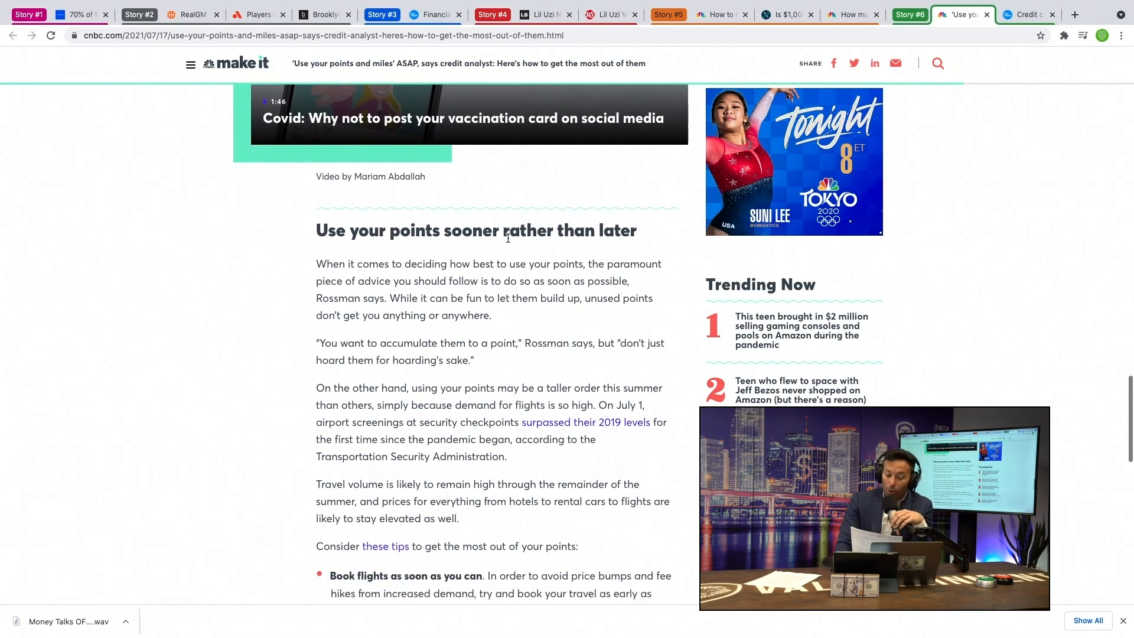
{"action": "scroll", "scroll_direction": "down", "scroll_amount": 3}
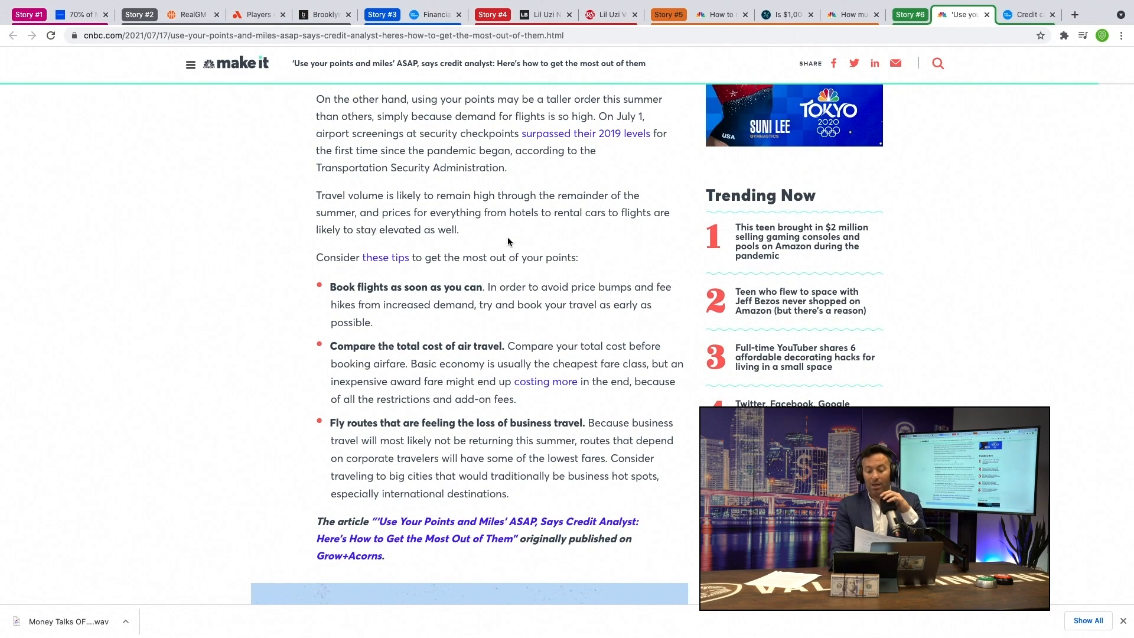
{"action": "scroll", "scroll_direction": "down", "scroll_amount": 3}
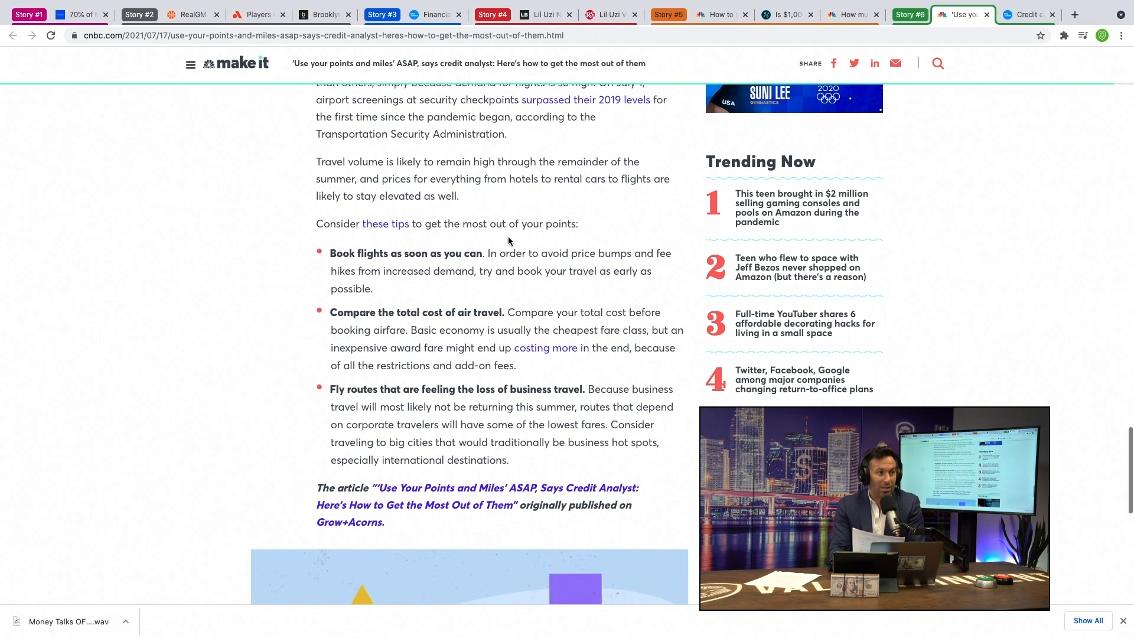